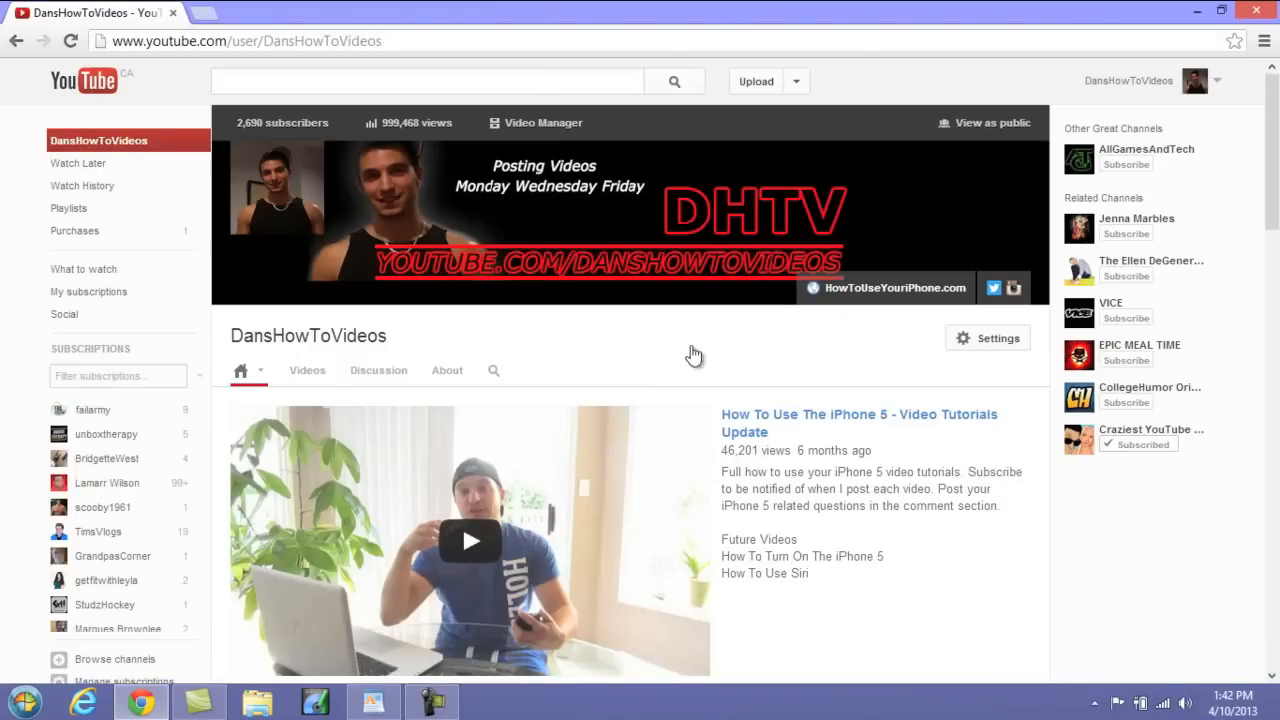
Demonstrate Ctrl+T and Ctrl+W by adding two blank tabs and closing them again.
key("ctrl+t")
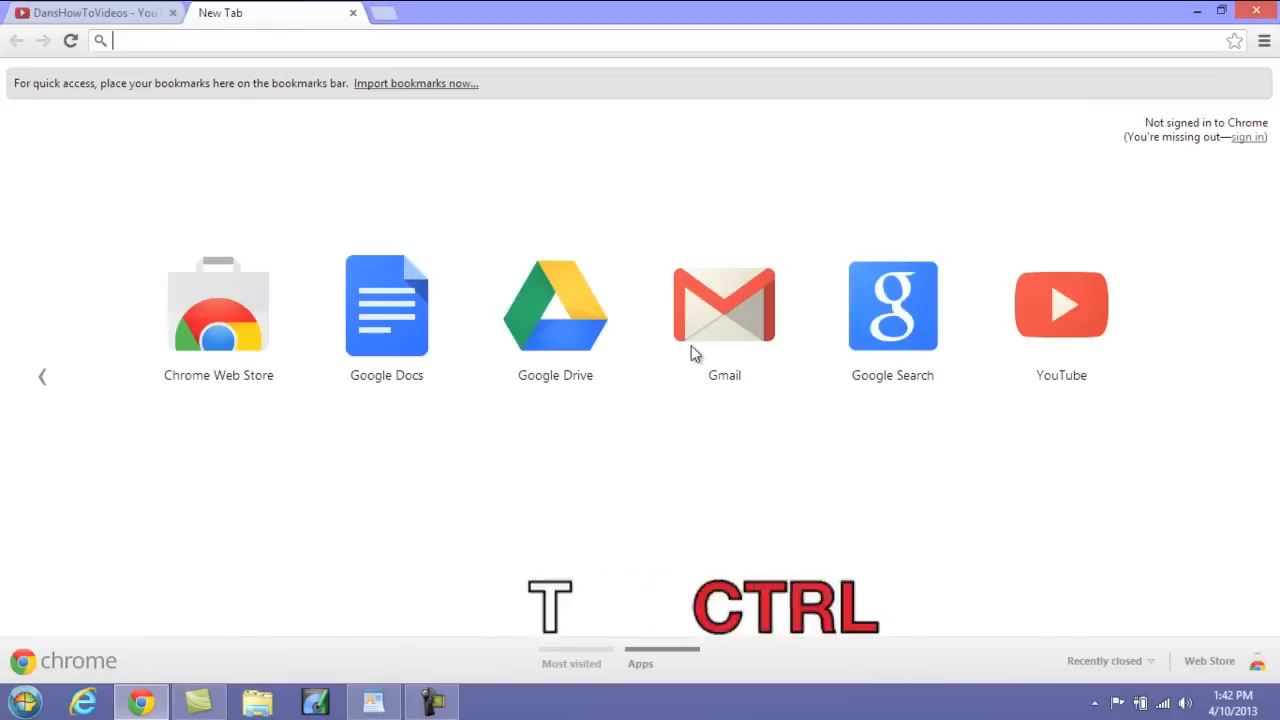
key("ctrl+t")
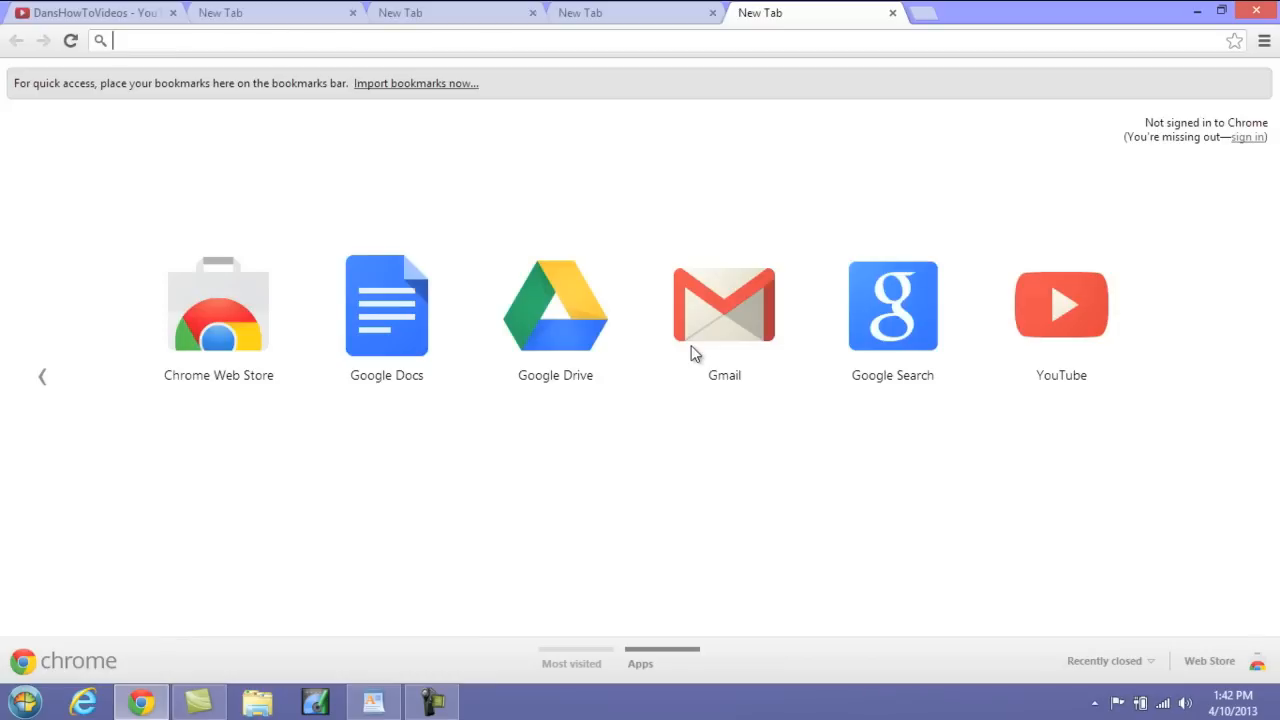
key("ctrl+w")
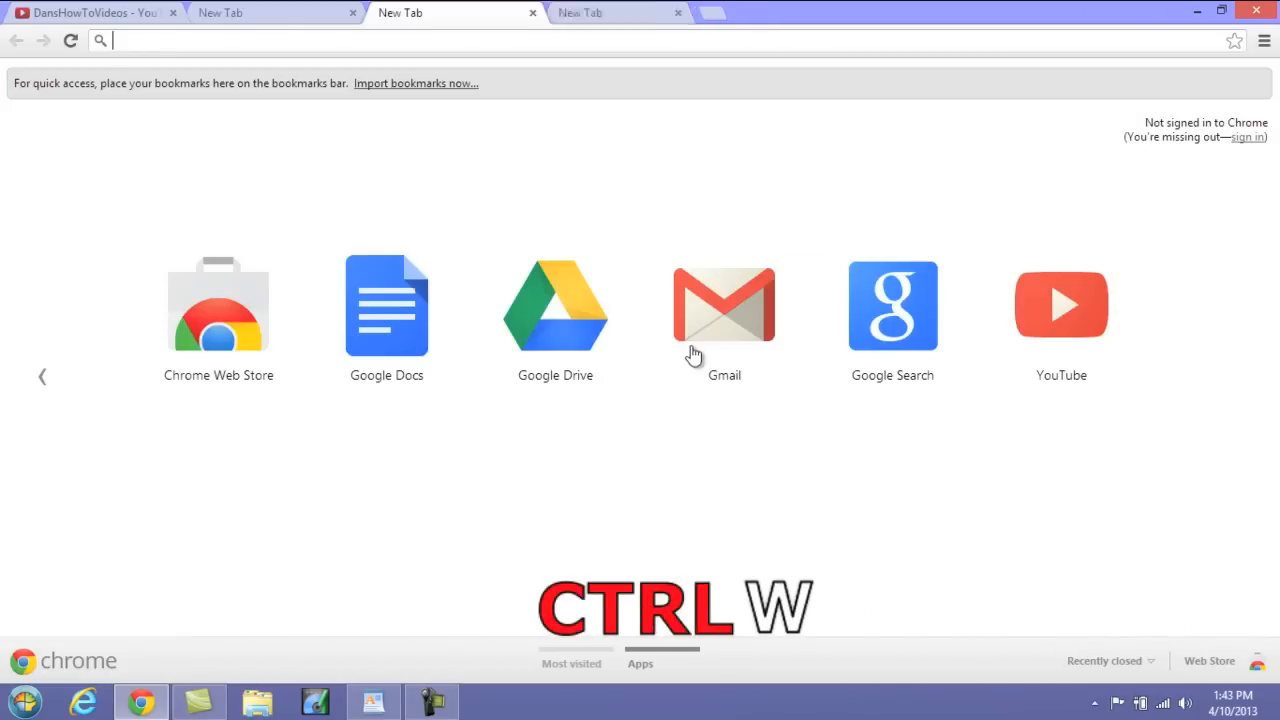
key("ctrl+w")
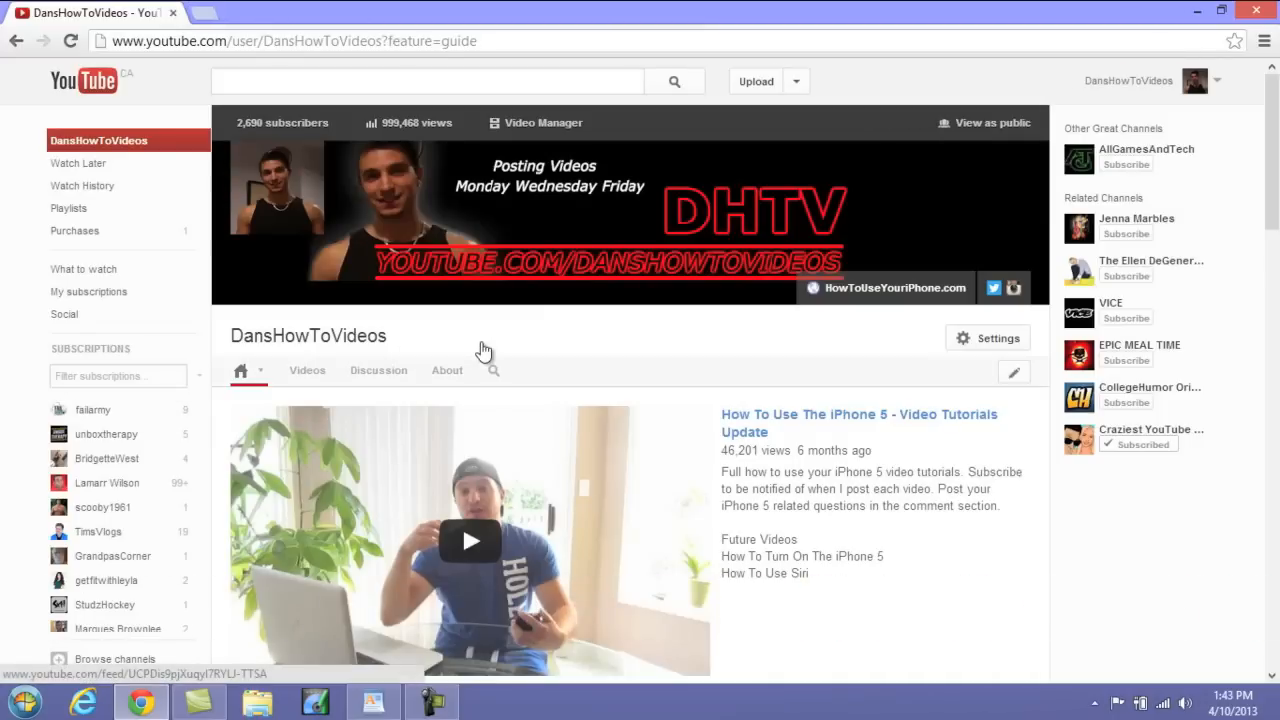
Demonstrate Ctrl+N by spawning a new browser window, close it, and reload the channel page with Ctrl+R.
key("ctrl+n")
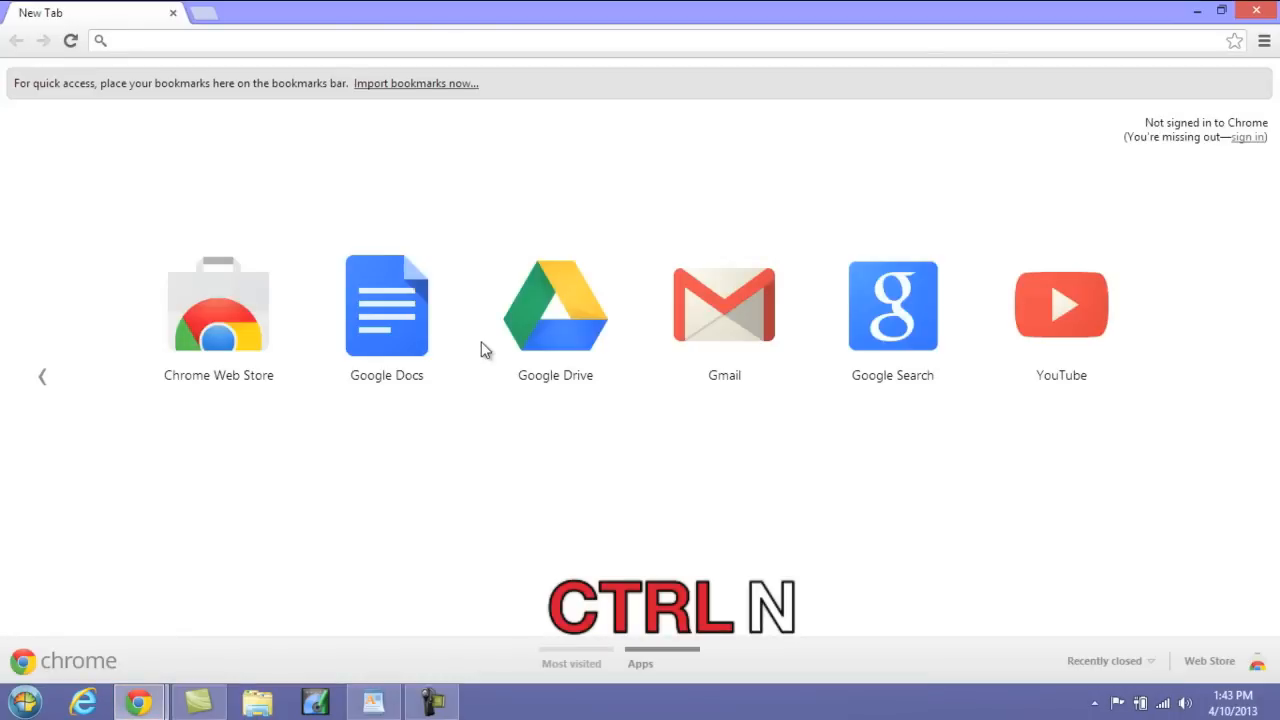
key("ctrl+n")
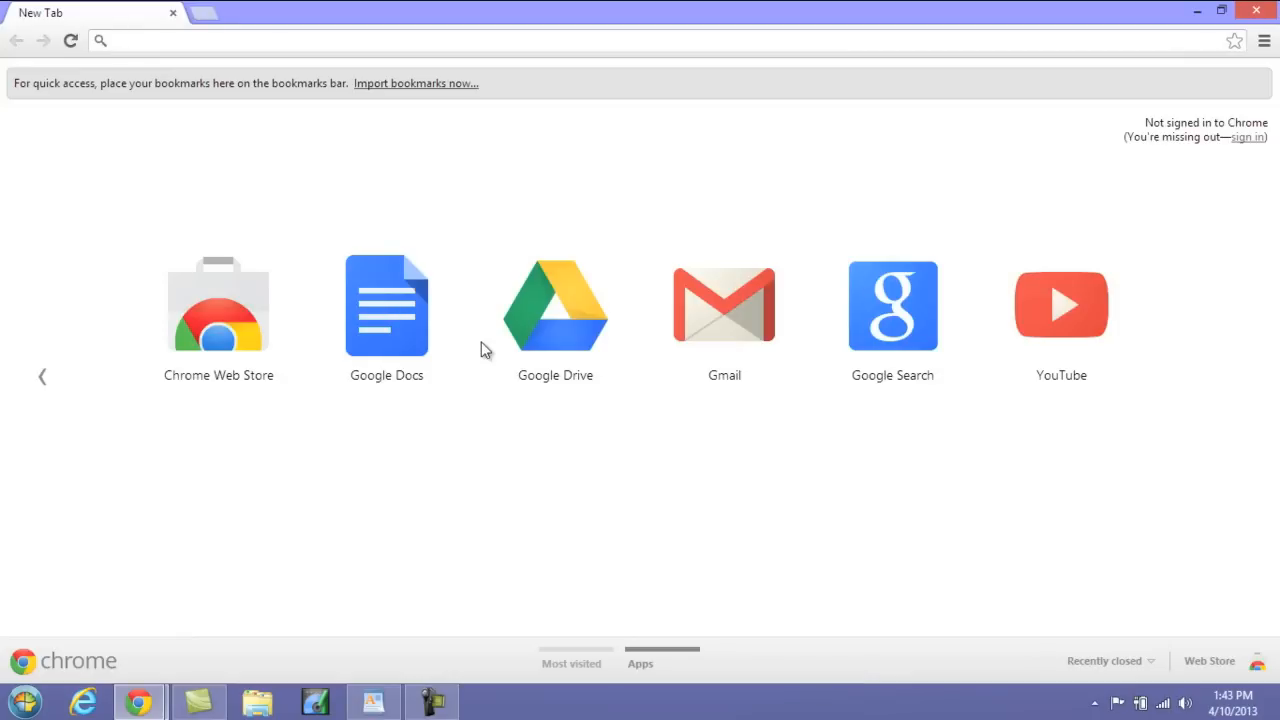
left_click(1060, 304)
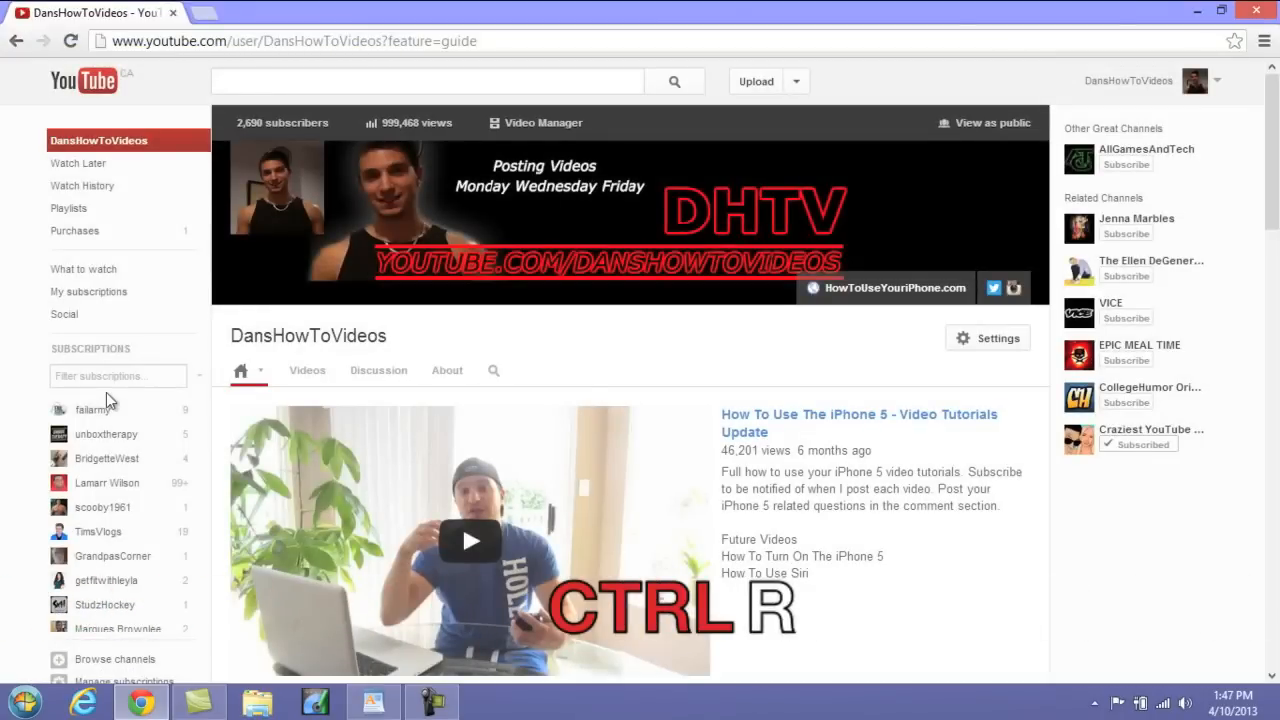
key("ctrl+r")
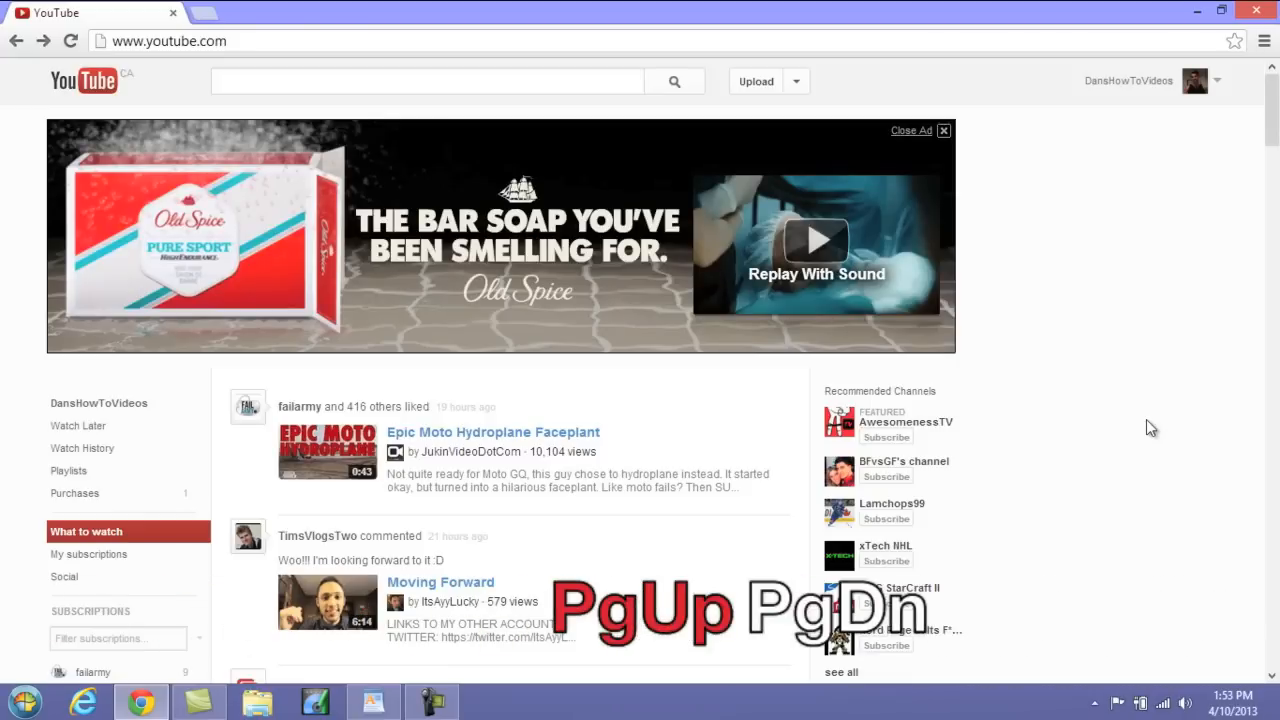
Scroll the home feed down and back to the top, then bring up the WordPad document from the taskbar.
scroll("down", 3)
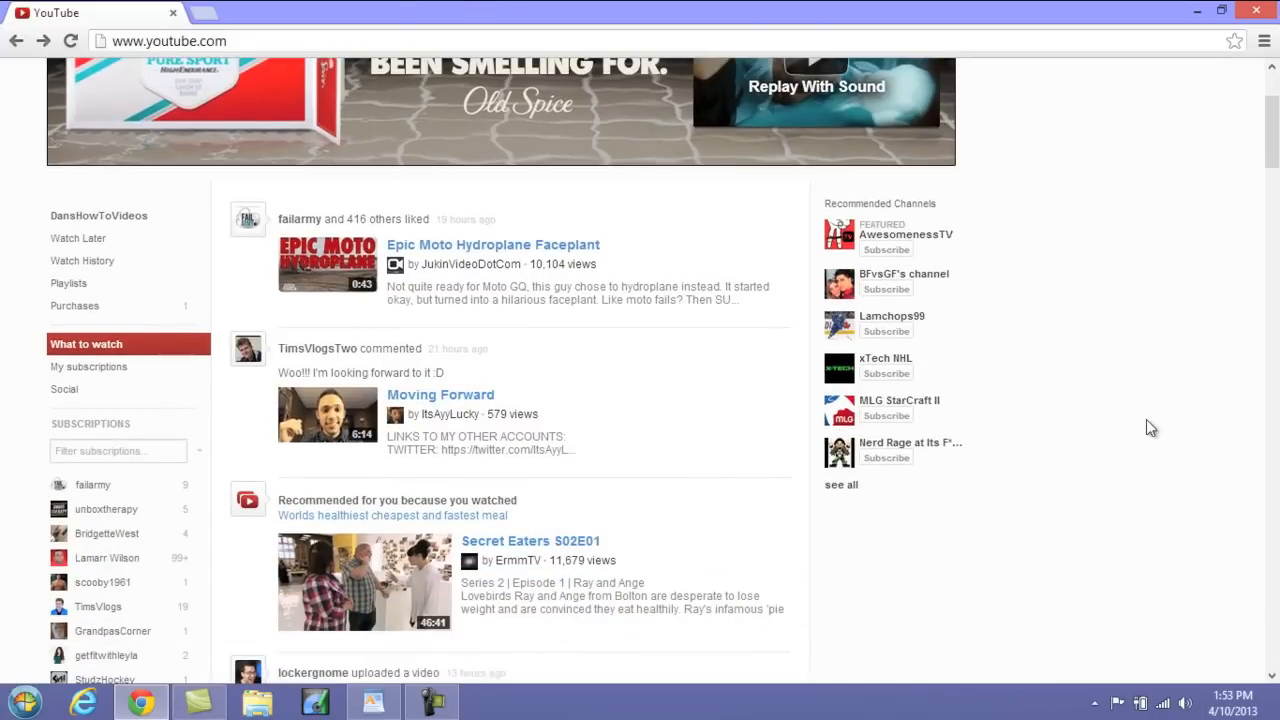
scroll("down", 3)
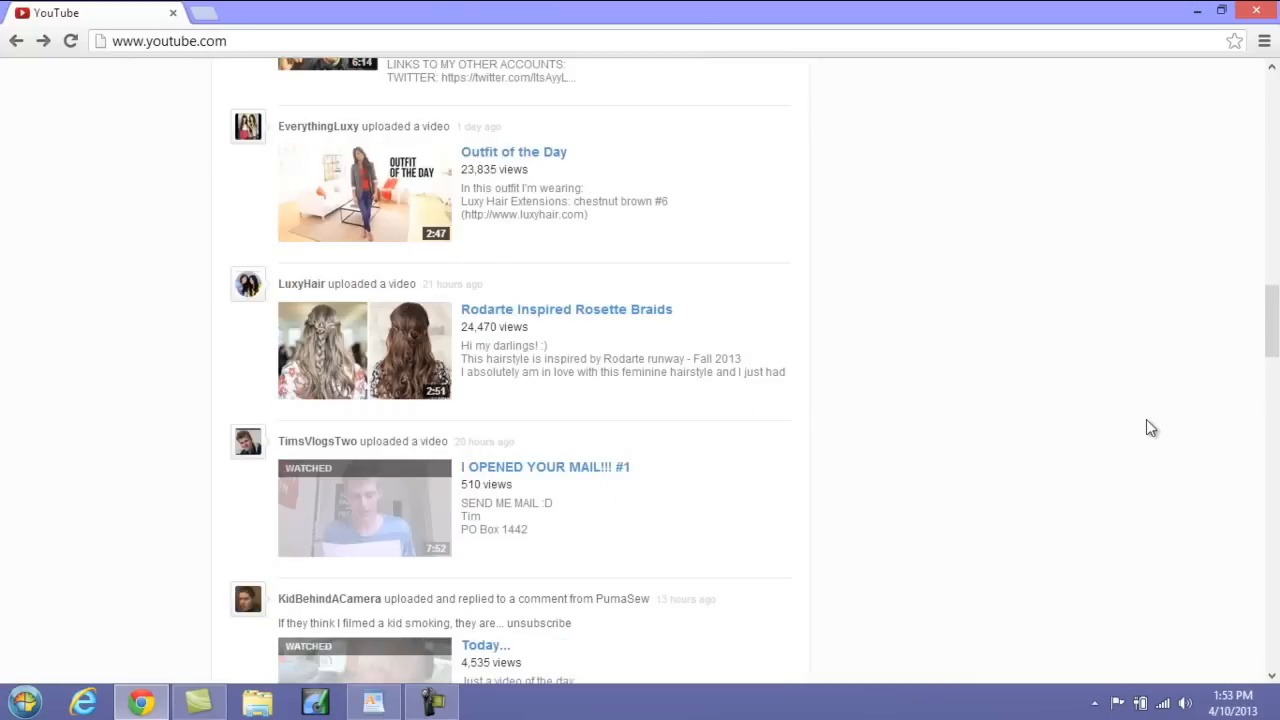
scroll("up", 3)
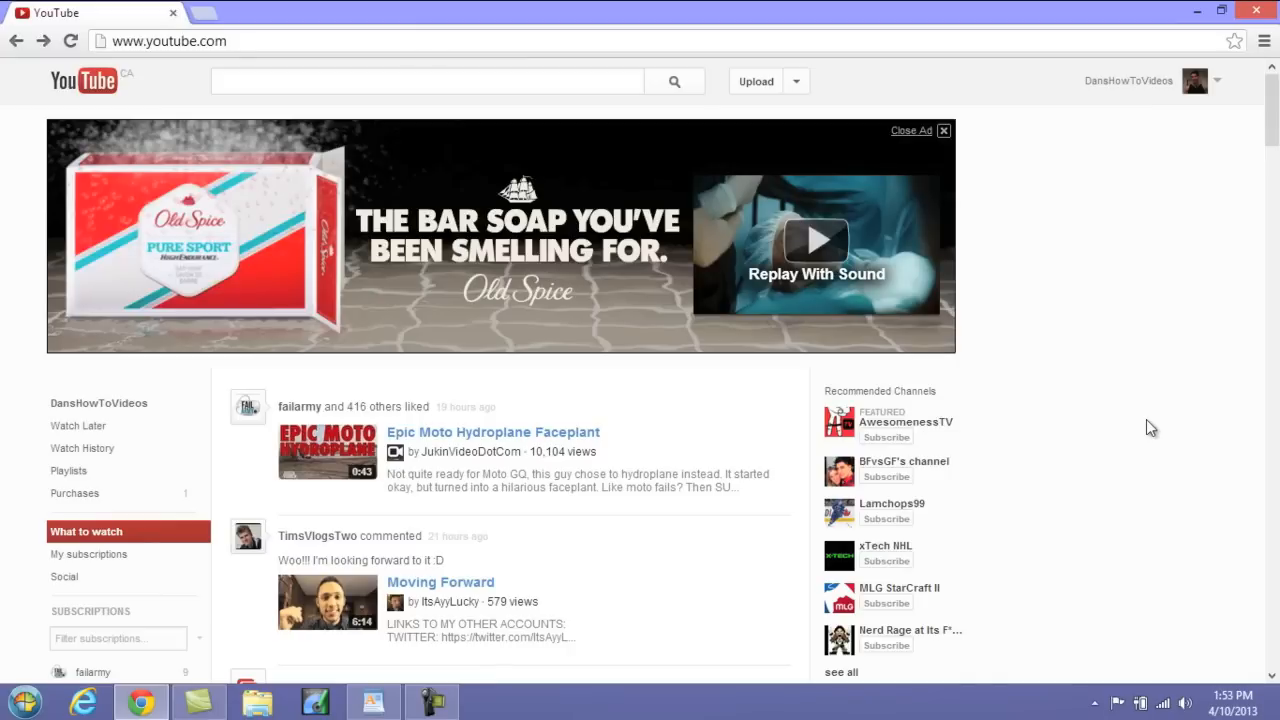
left_click(372, 700)
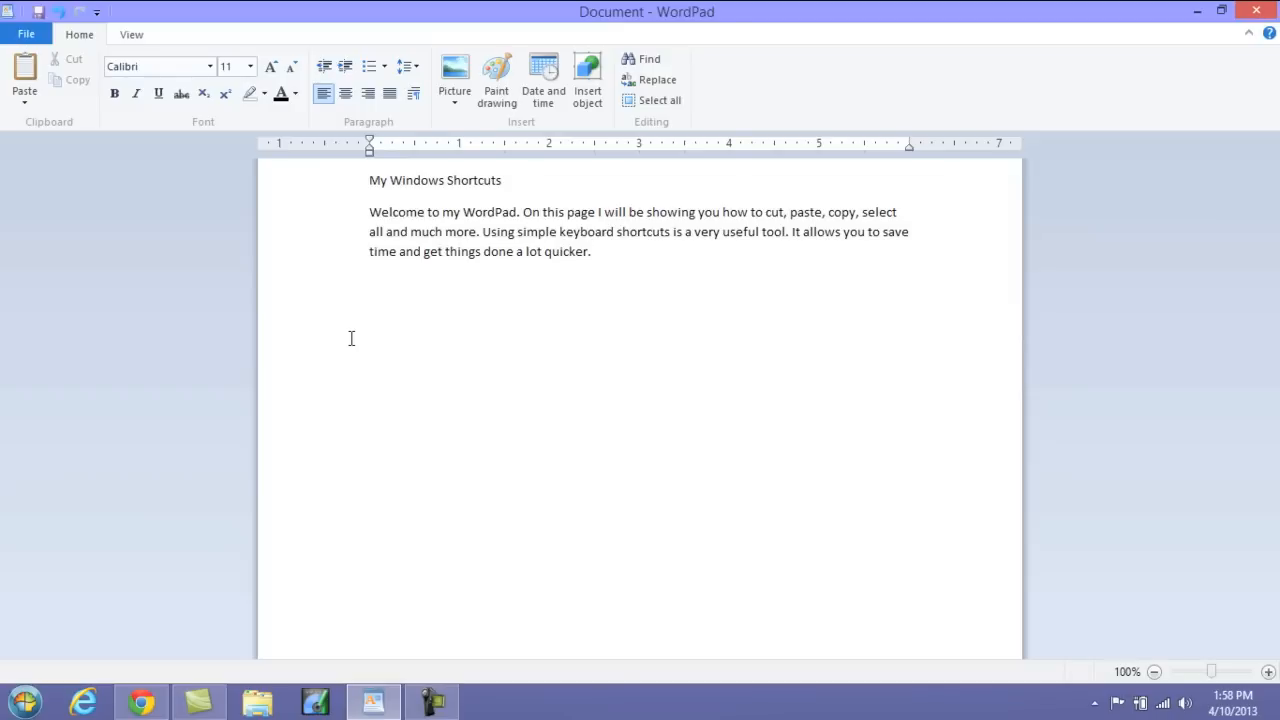
Copy the 'My Windows Shortcuts' title and paste a duplicate of it below the paragraph.
left_click(436, 252)
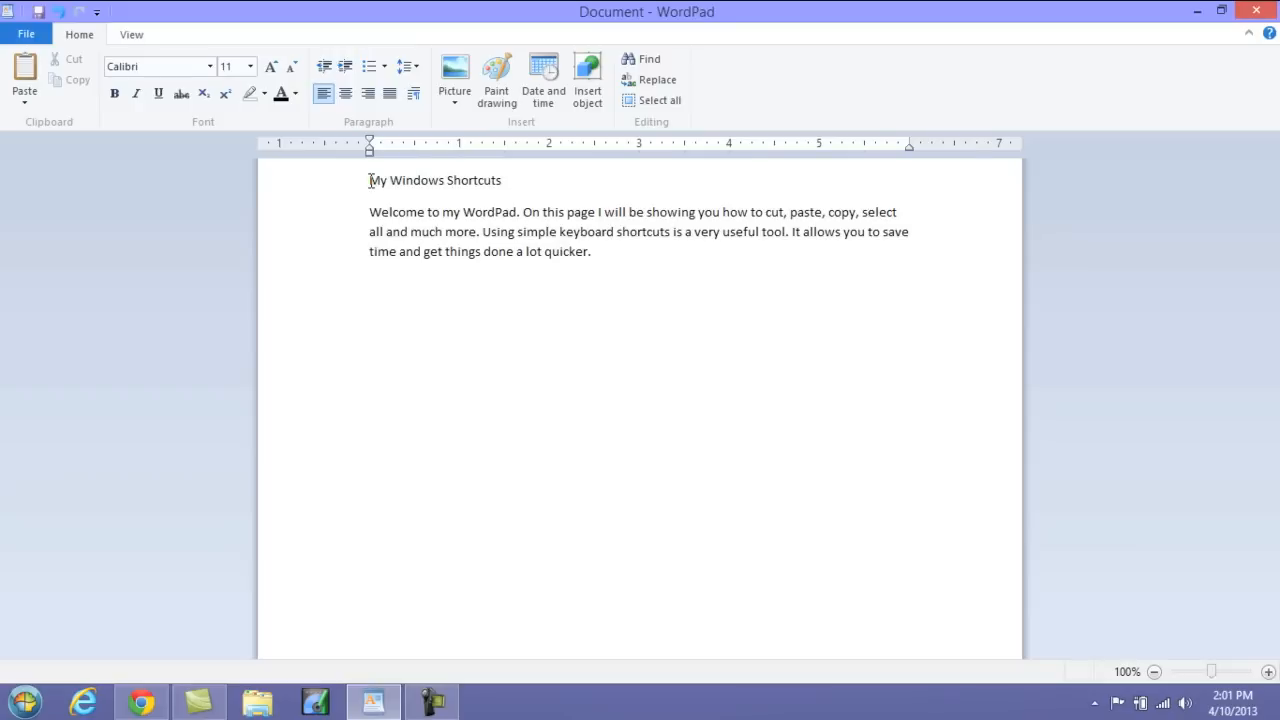
triple_click(436, 180)
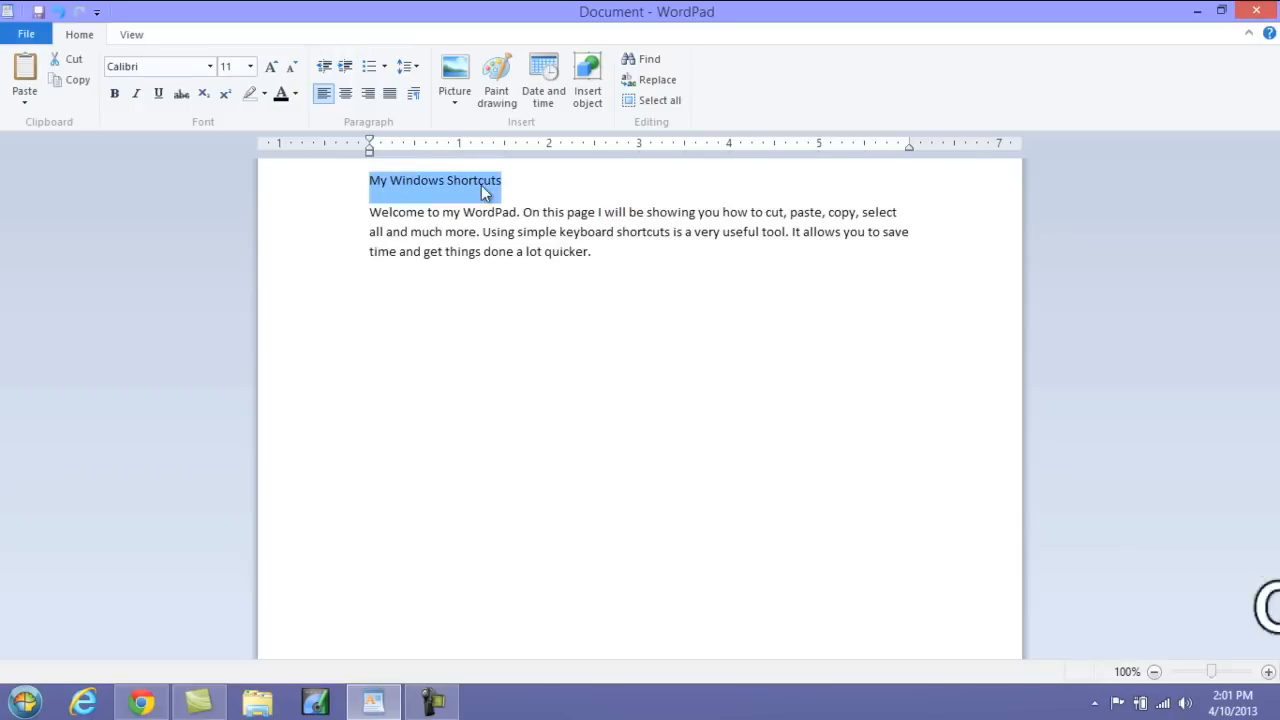
key("ctrl+c")
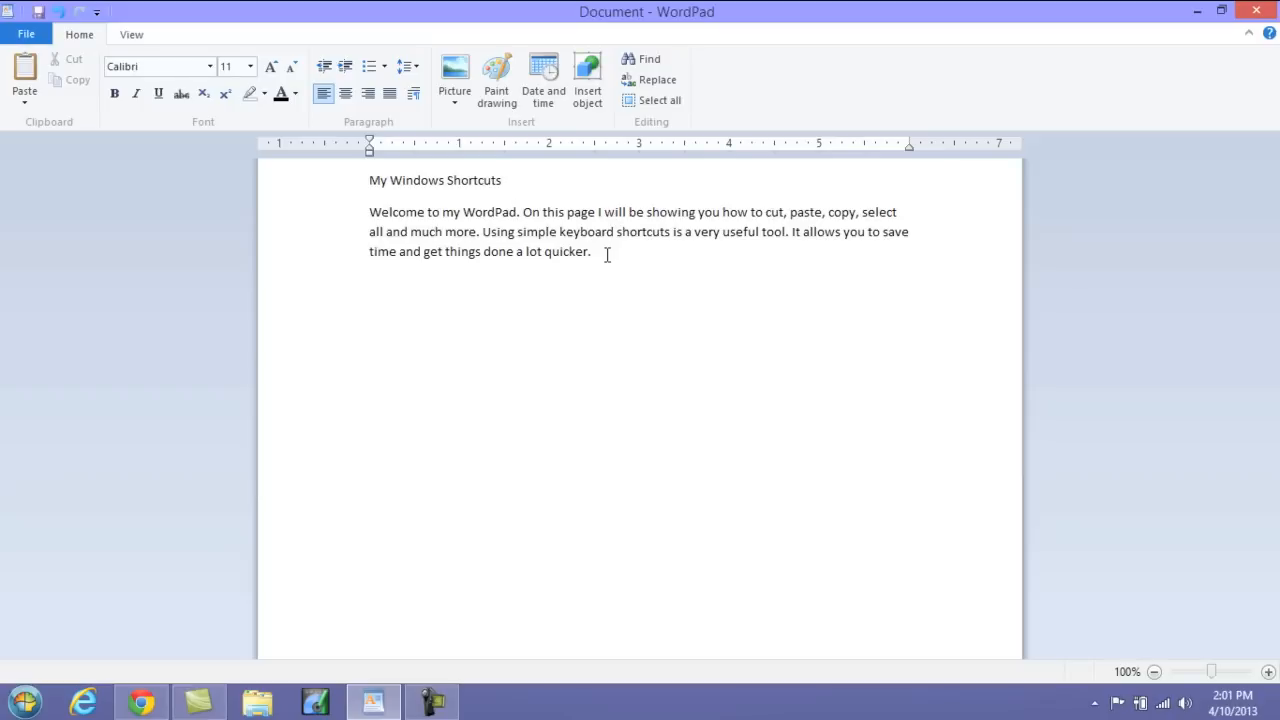
key("ctrl+v")
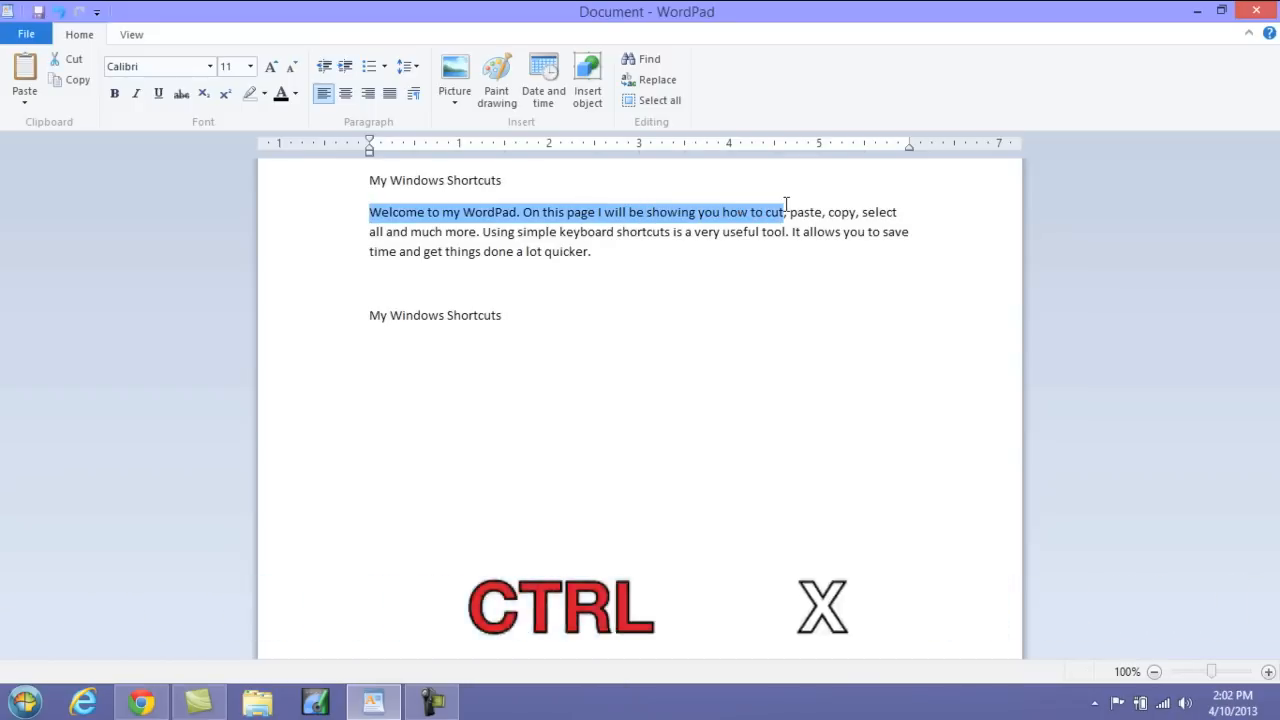
Cut the paragraph's first line and re-enter the 'Welcome to my WordPad...' sentence at the end.
key("ctrl+x")
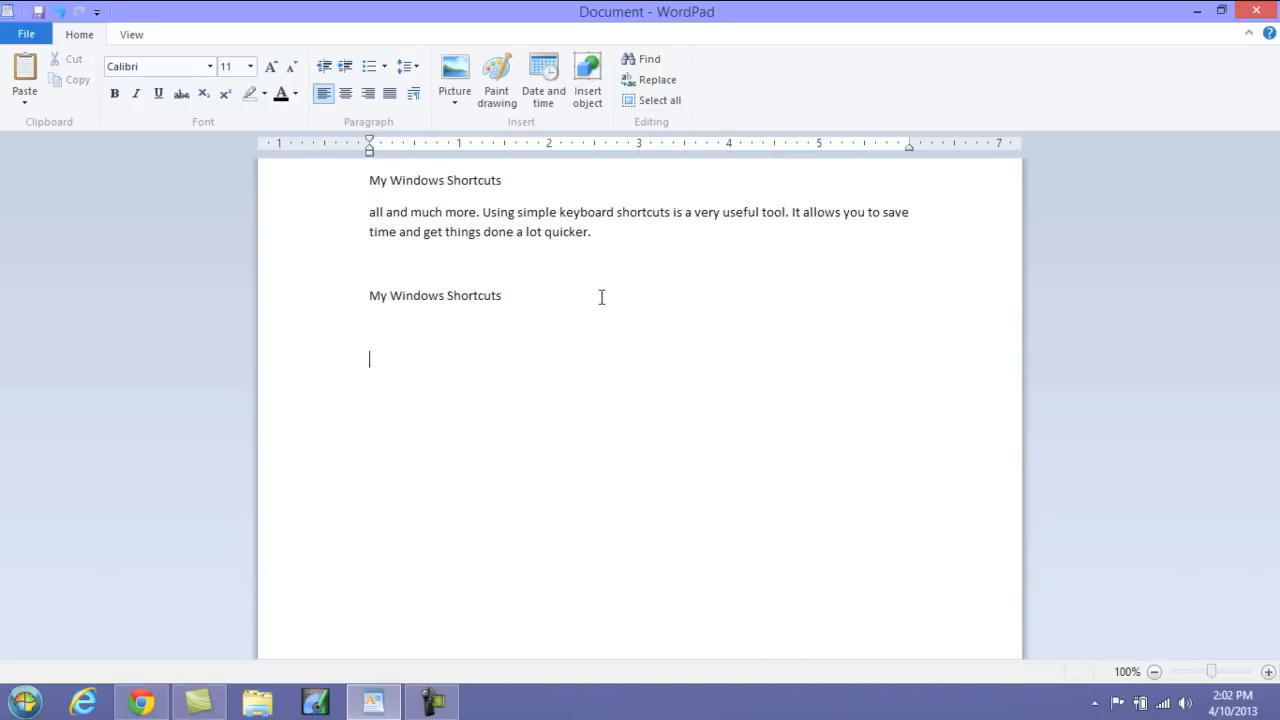
type("Welcome to my WordPad. On this page I will be showing you how to cut, paste, copy, select")
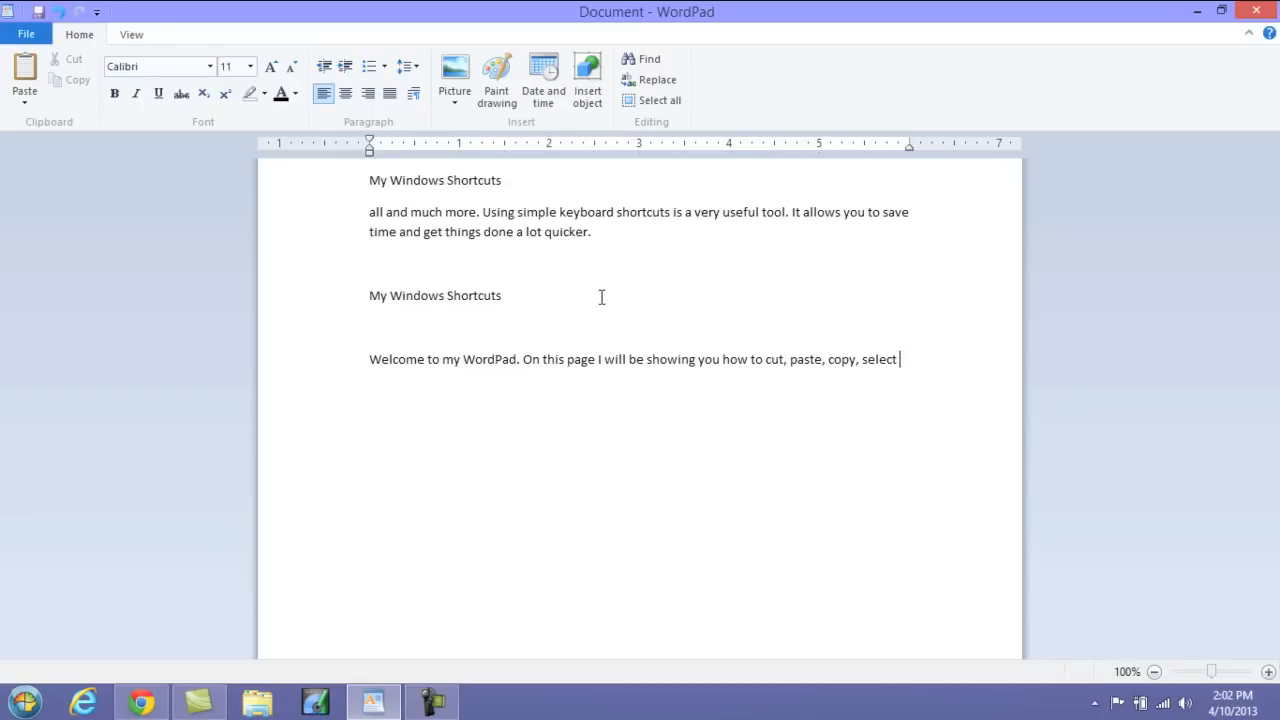
Undo the recent edits with Ctrl+Z to restore the original paragraph, then show redo with Ctrl+Y.
key("ctrl+z")
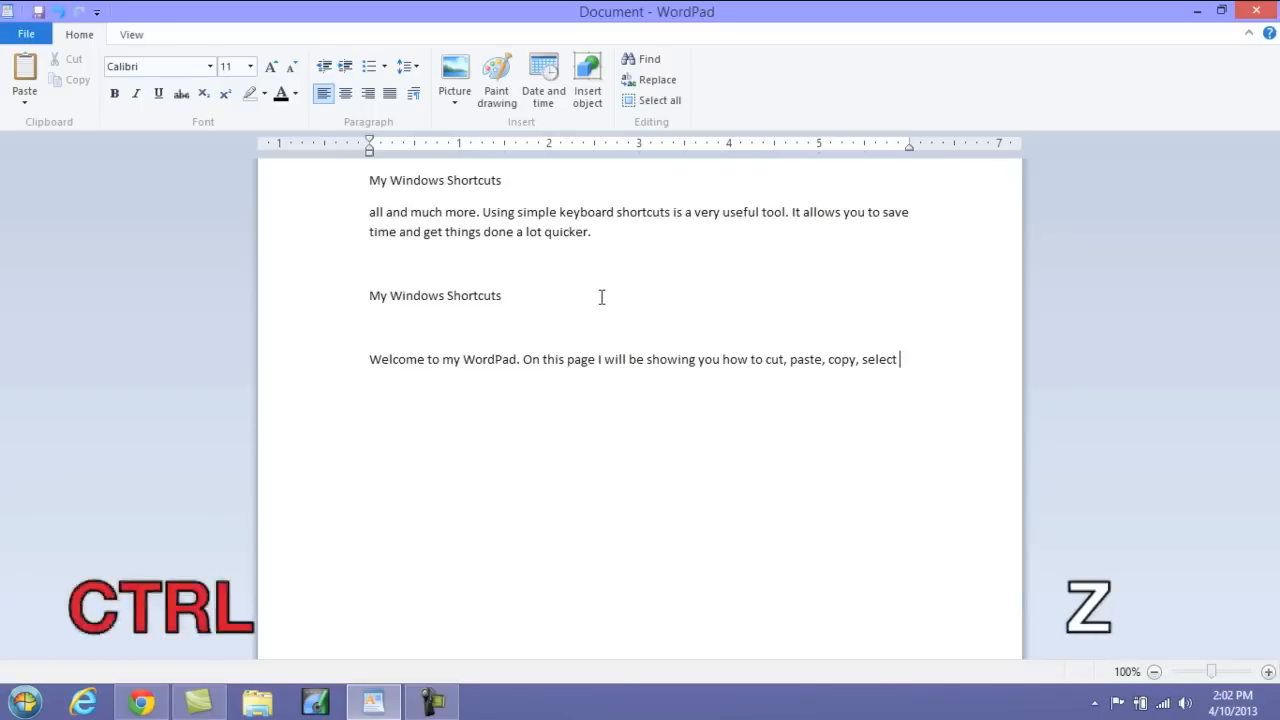
key("ctrl+z")
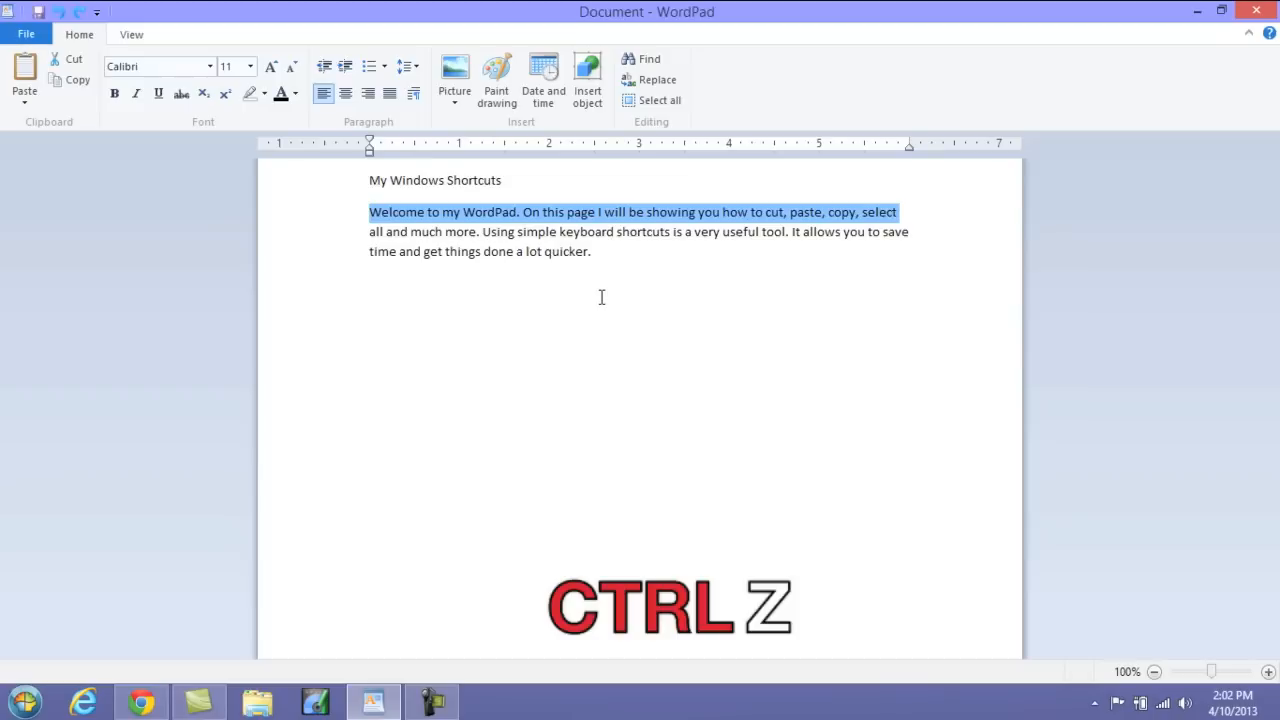
mouse_move(620, 272)
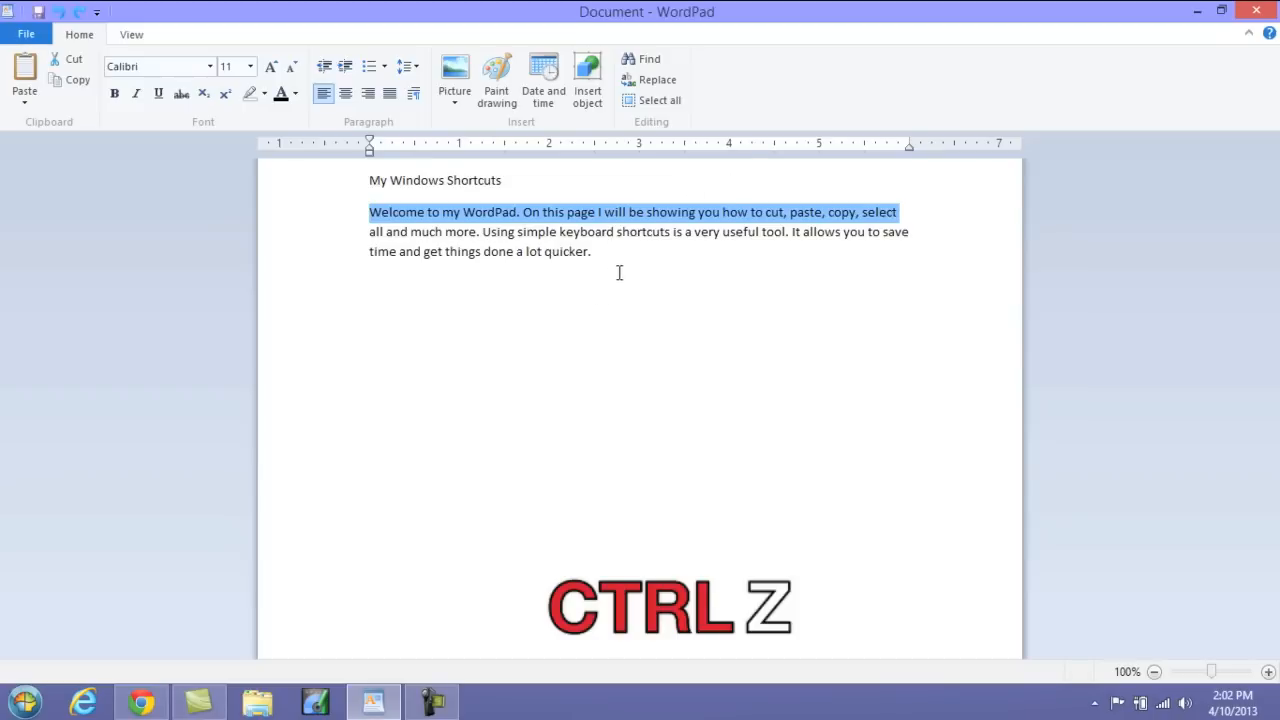
key("ctrl+z")
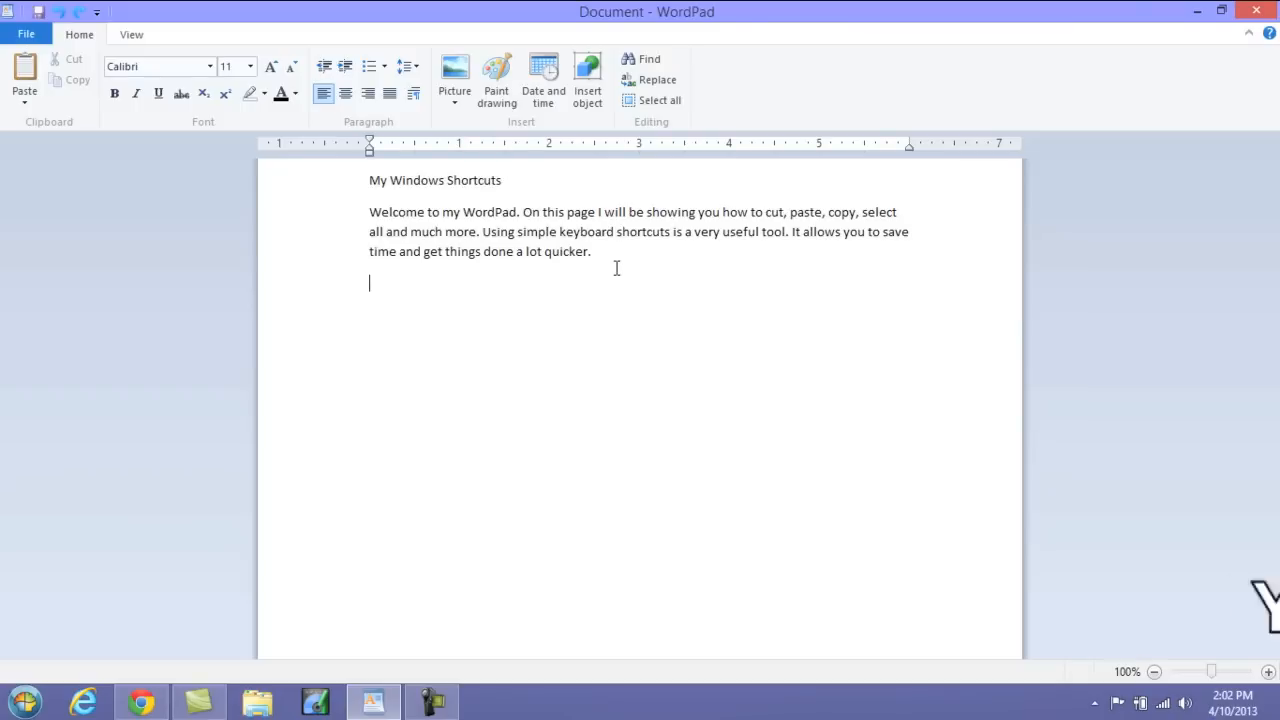
key("ctrl+y")
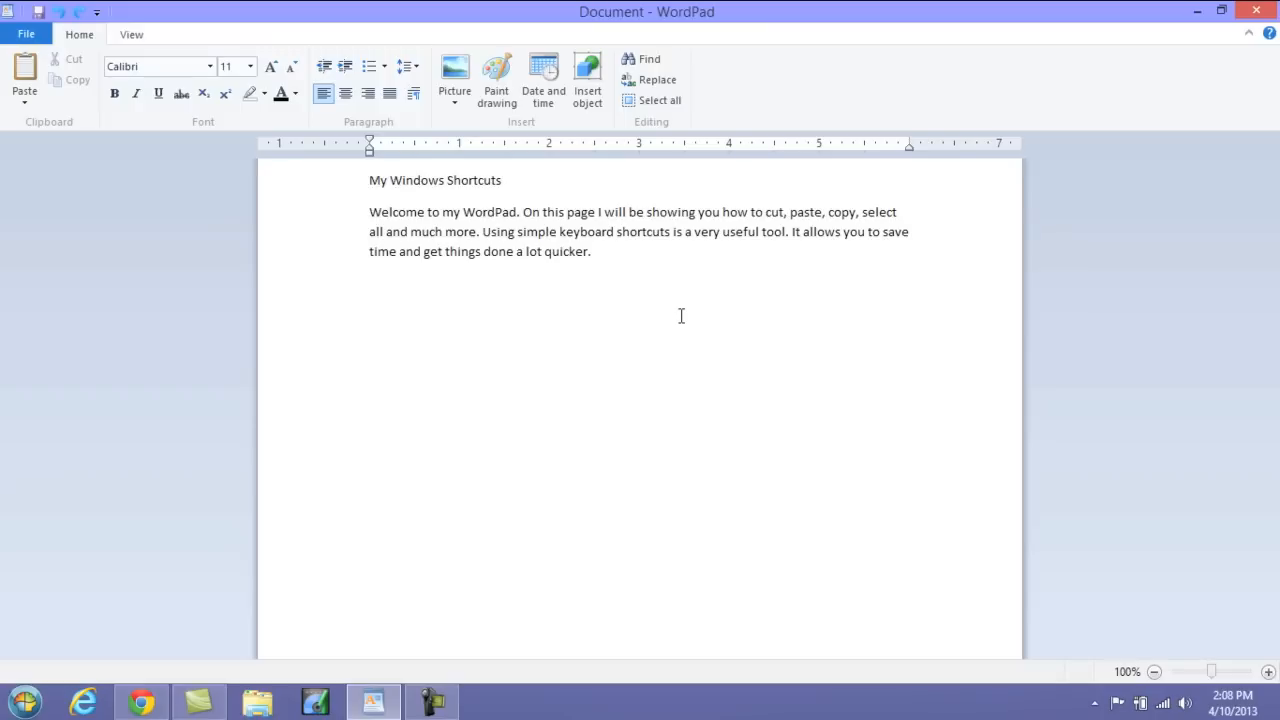
left_click(368, 378)
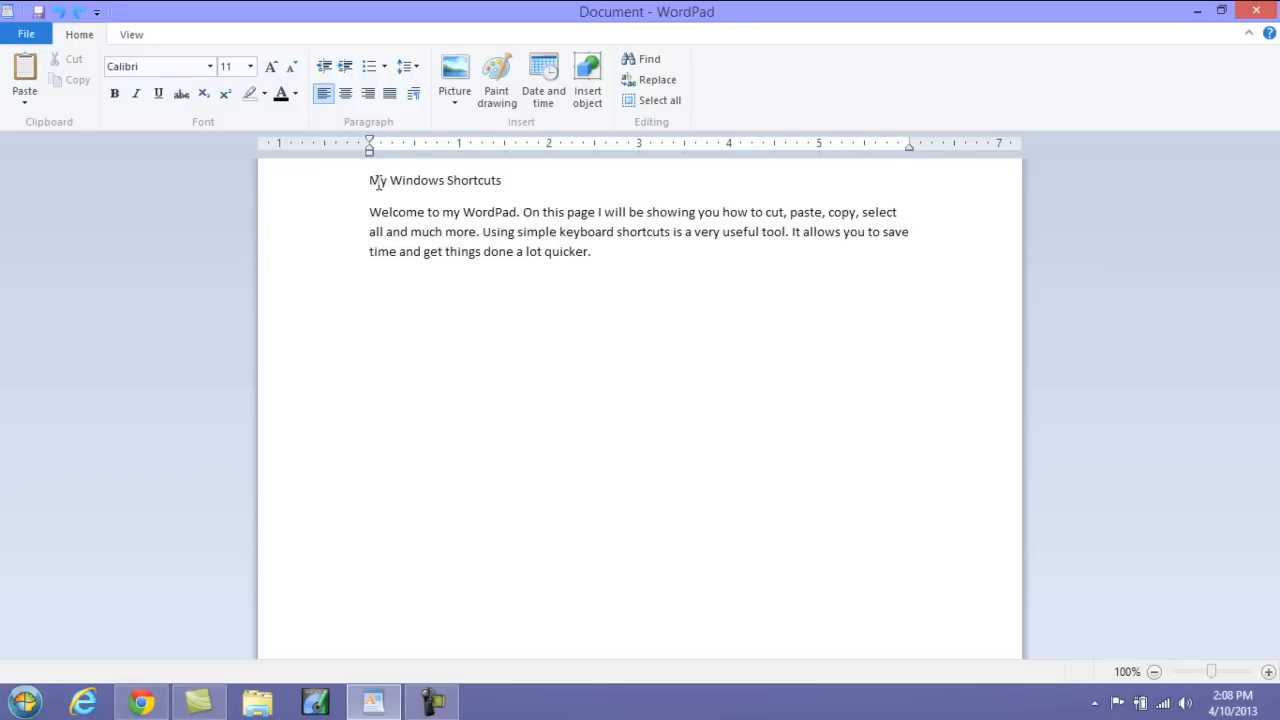
triple_click(436, 180)
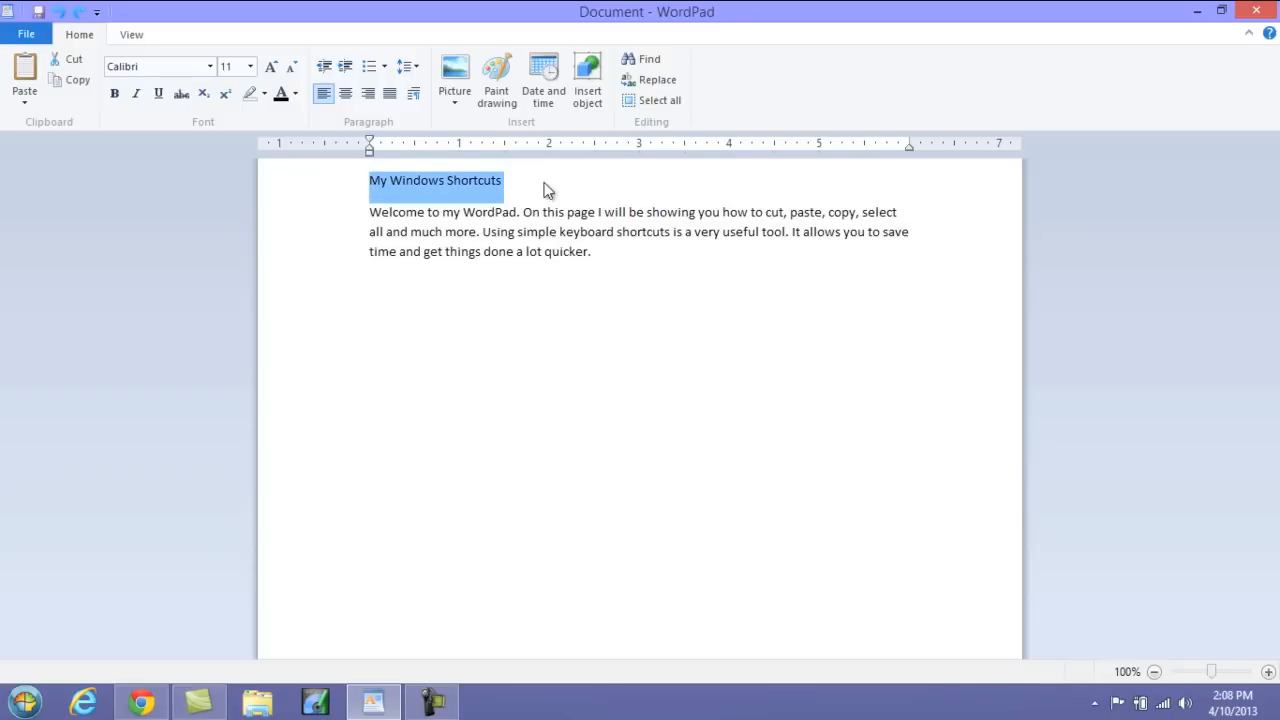
key("ctrl+b")
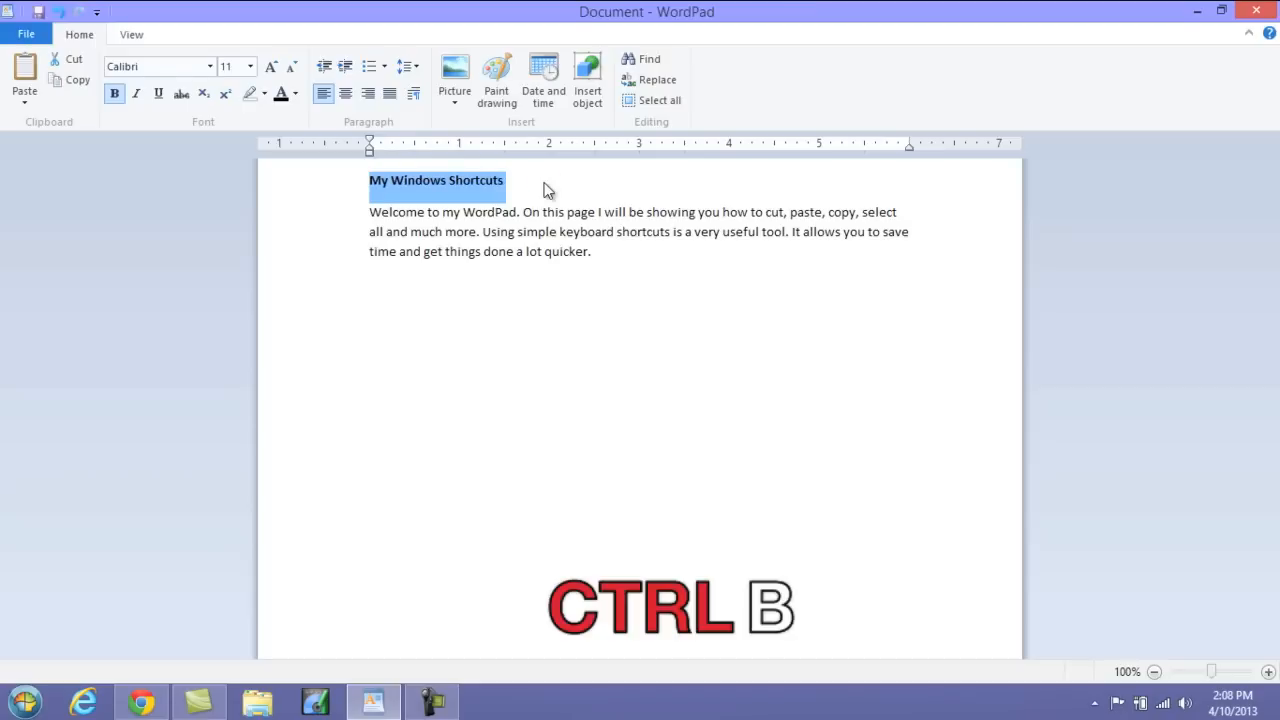
key("ctrl+b")
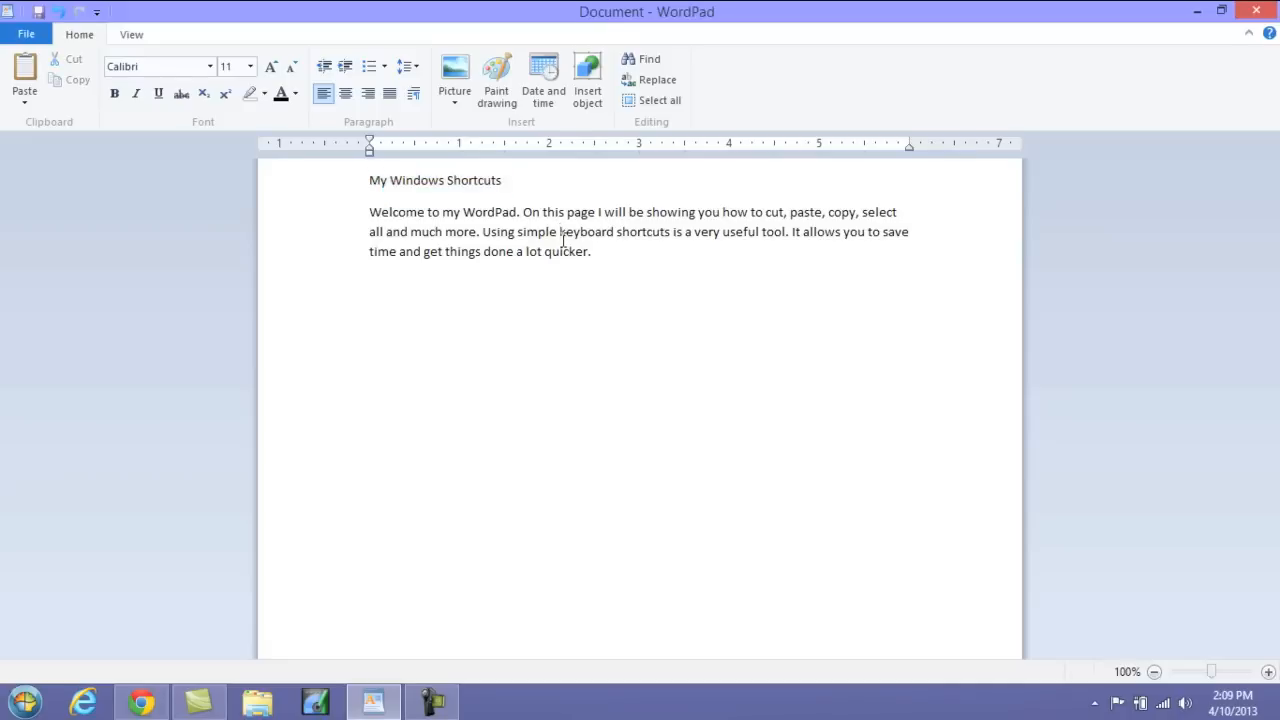
mouse_move(632, 268)
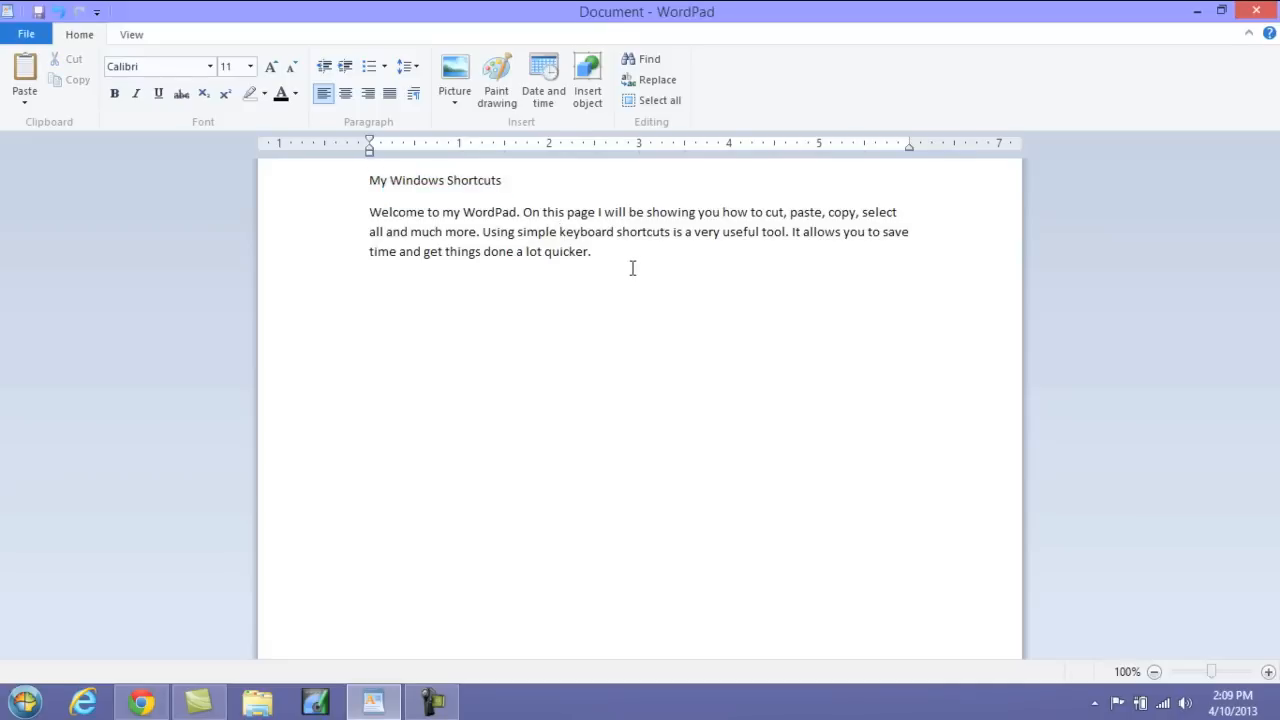
left_click(560, 232)
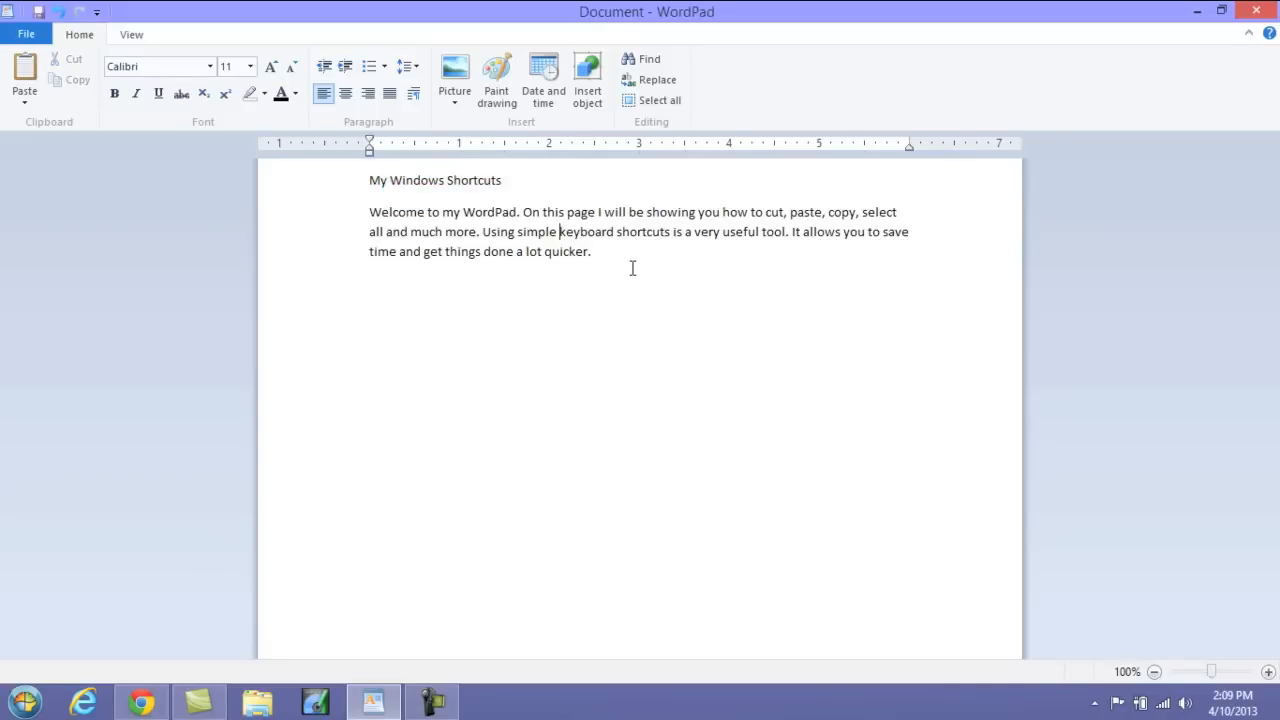
key("ctrl+a")
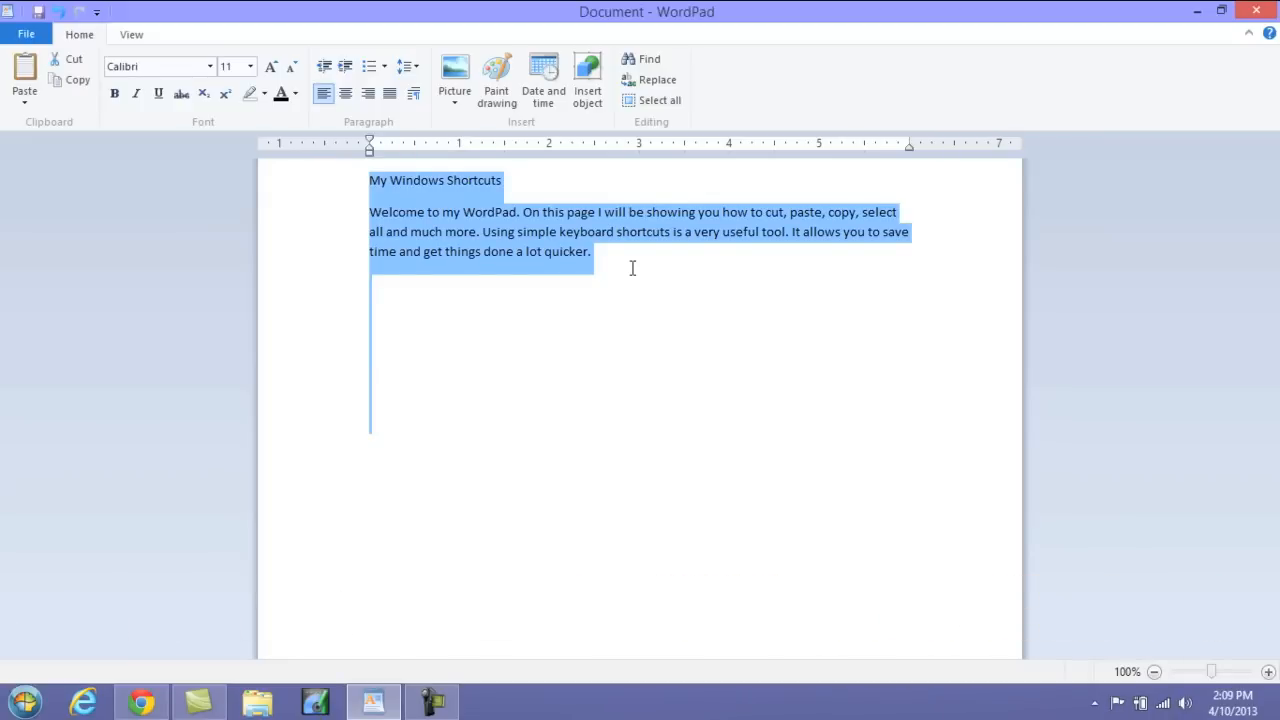
left_click(944, 348)
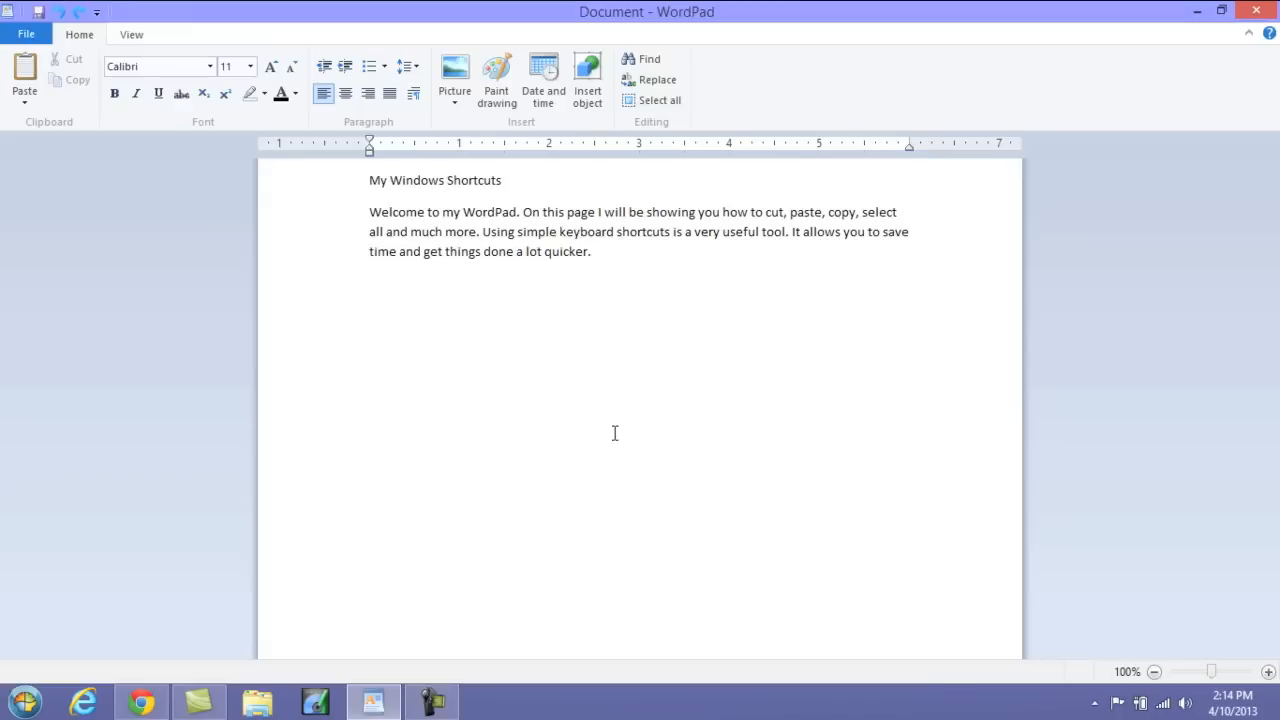
left_click(590, 252)
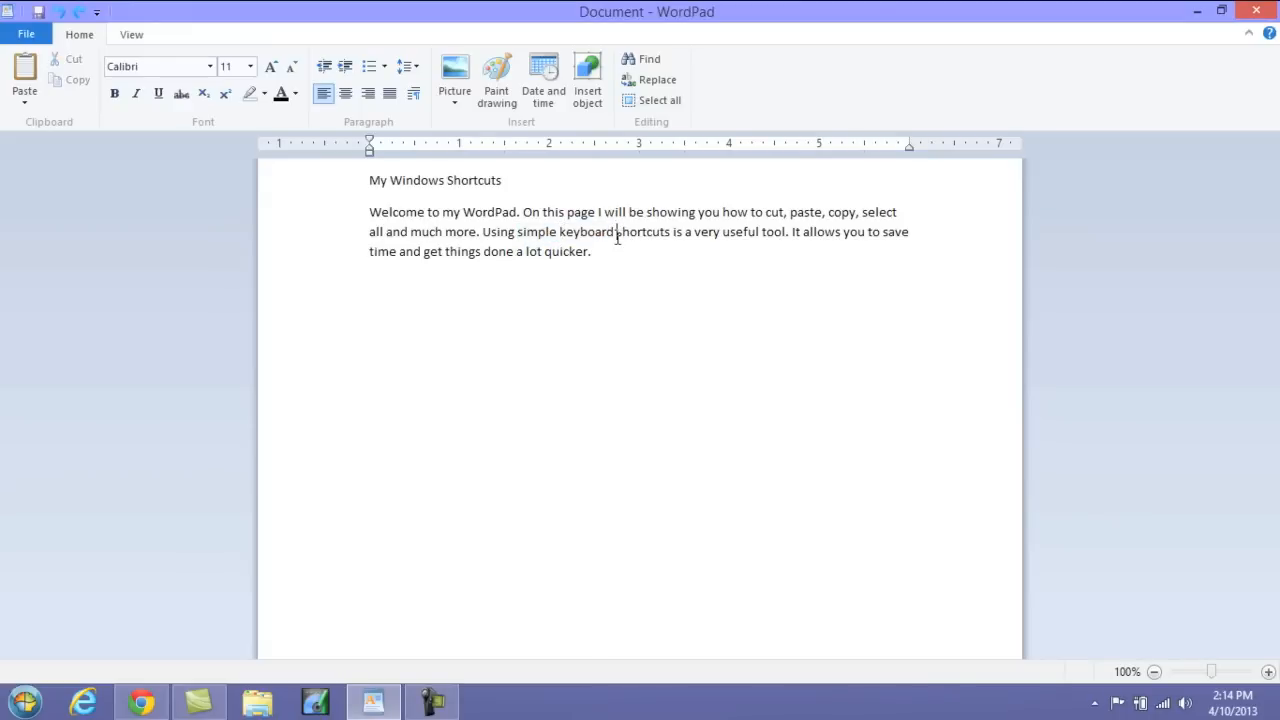
mouse_move(616, 276)
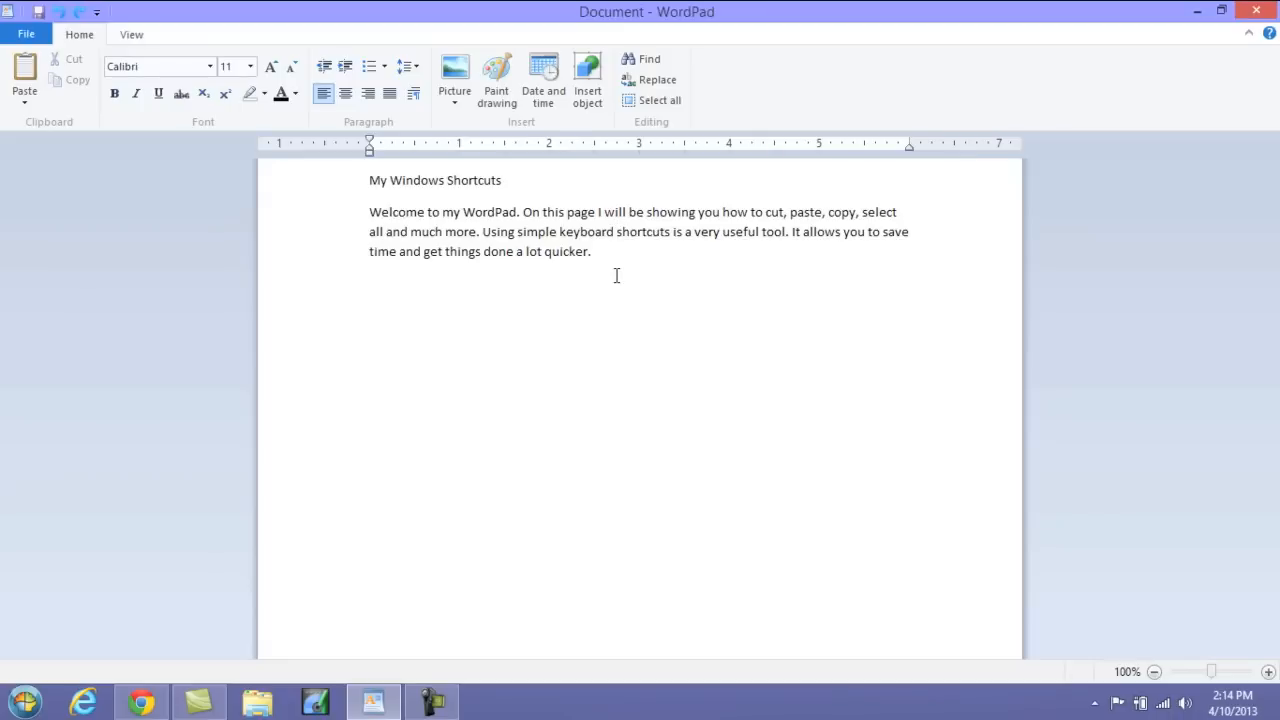
key("ctrl+BackSpace")
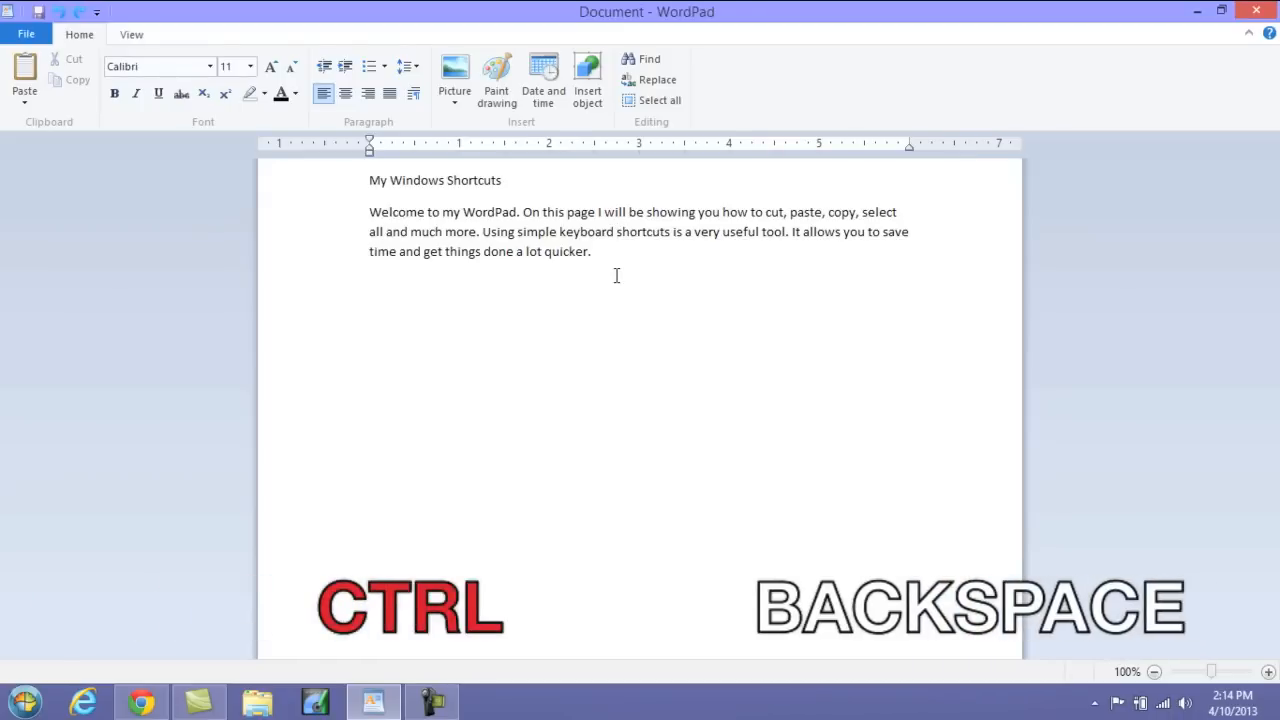